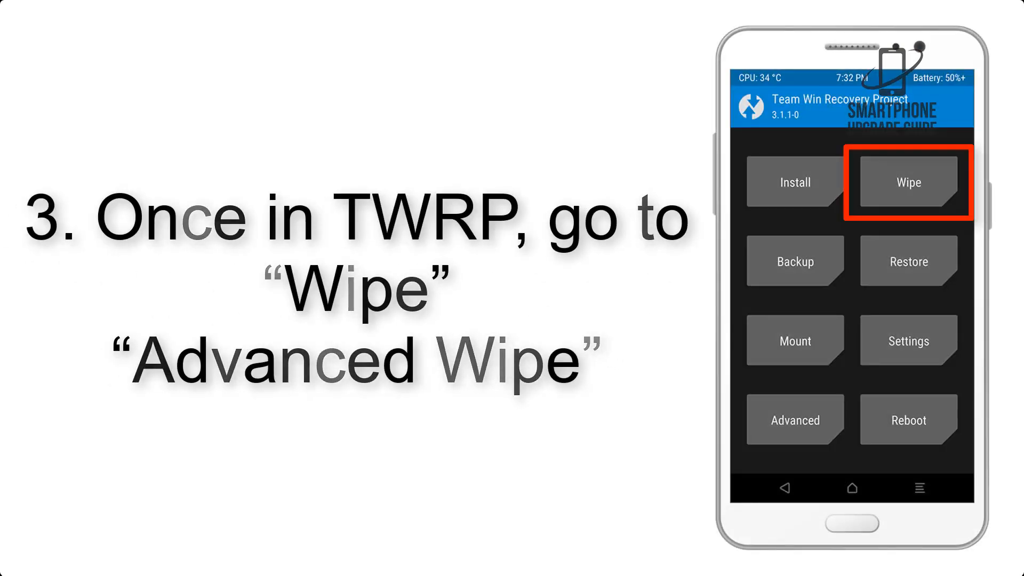
Go into TWRP's Wipe menu toward the Advanced Wipe partition list.
left_click(907, 182)
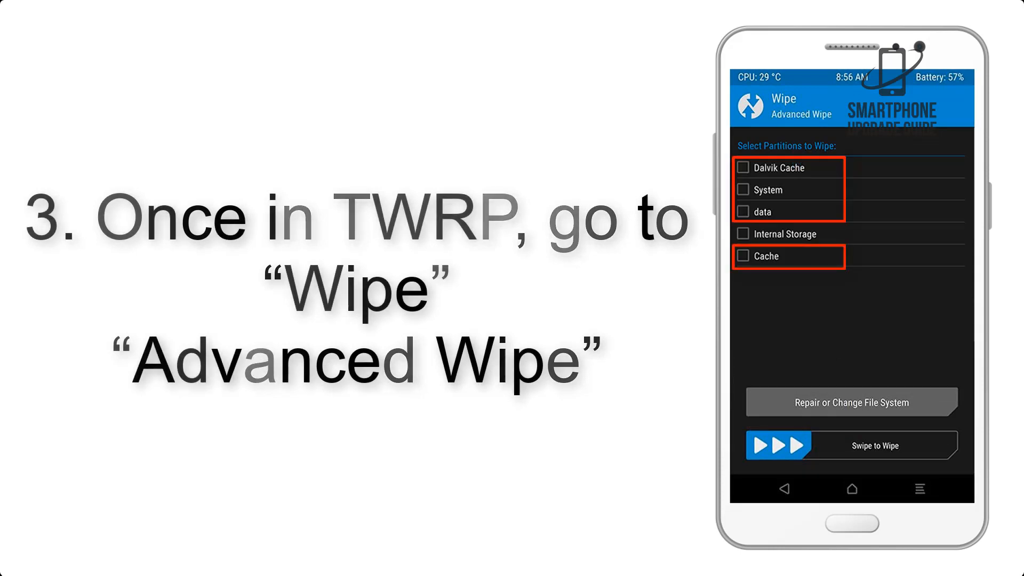